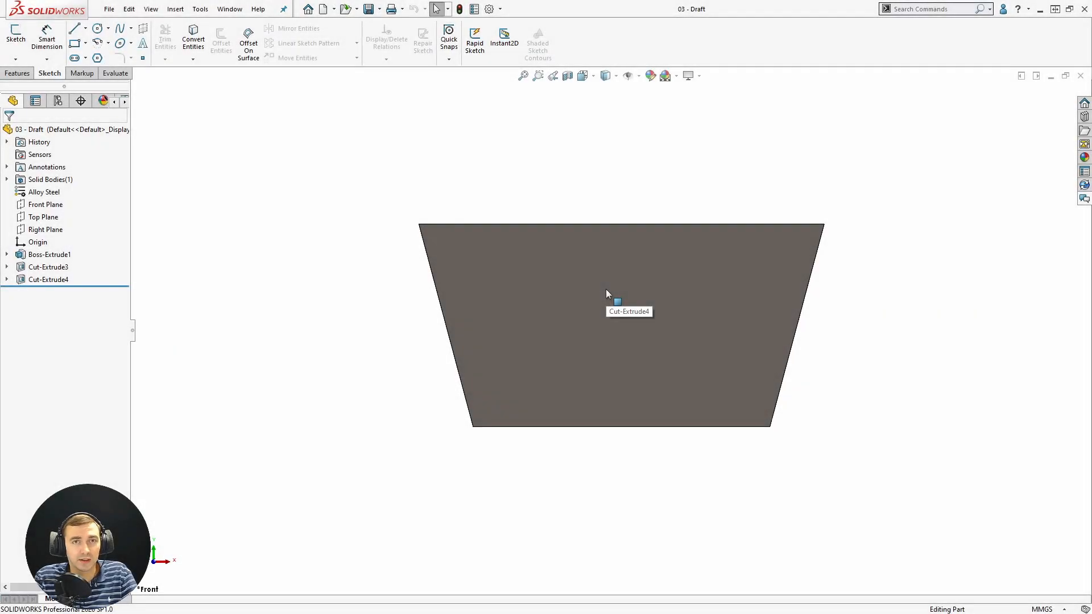
# Switch to an isometric view showing the block's flat top and inward-tapering sides.
pyautogui.click(48, 280)
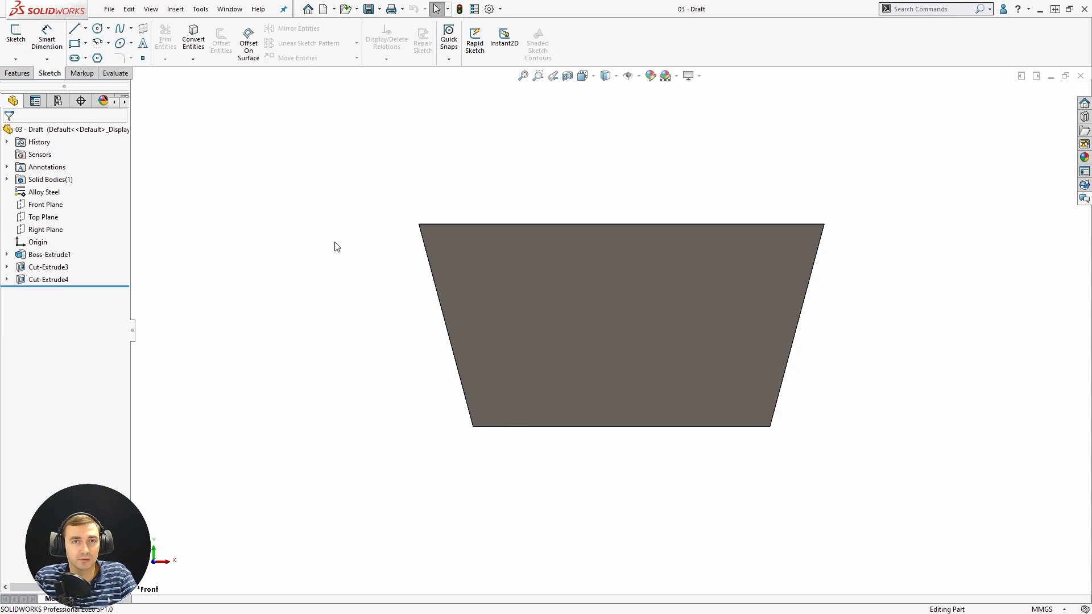
pyautogui.moveTo(429, 327)
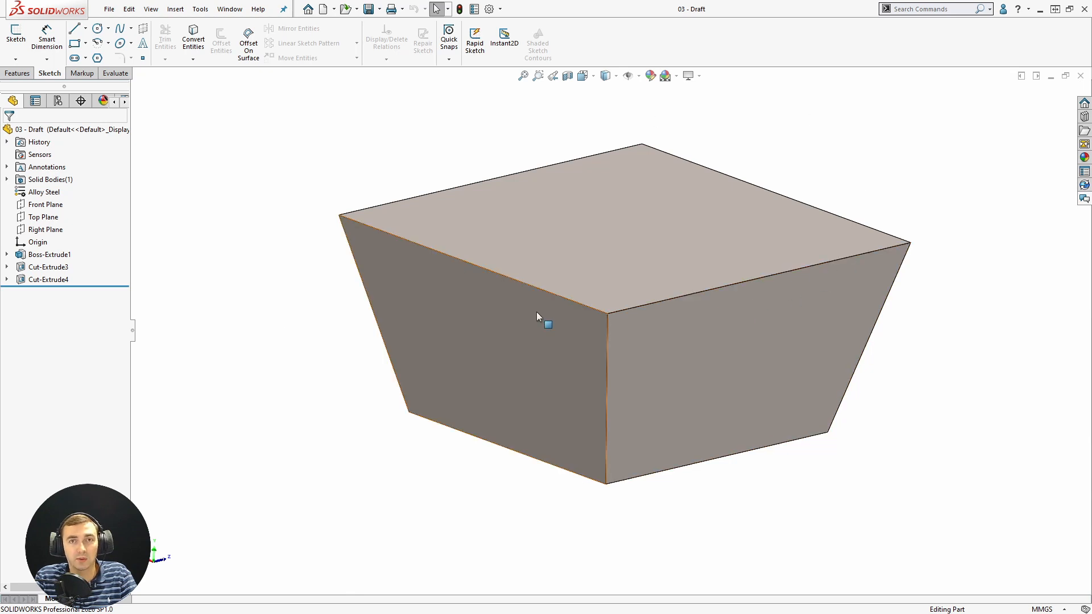
pyautogui.moveTo(547, 324)
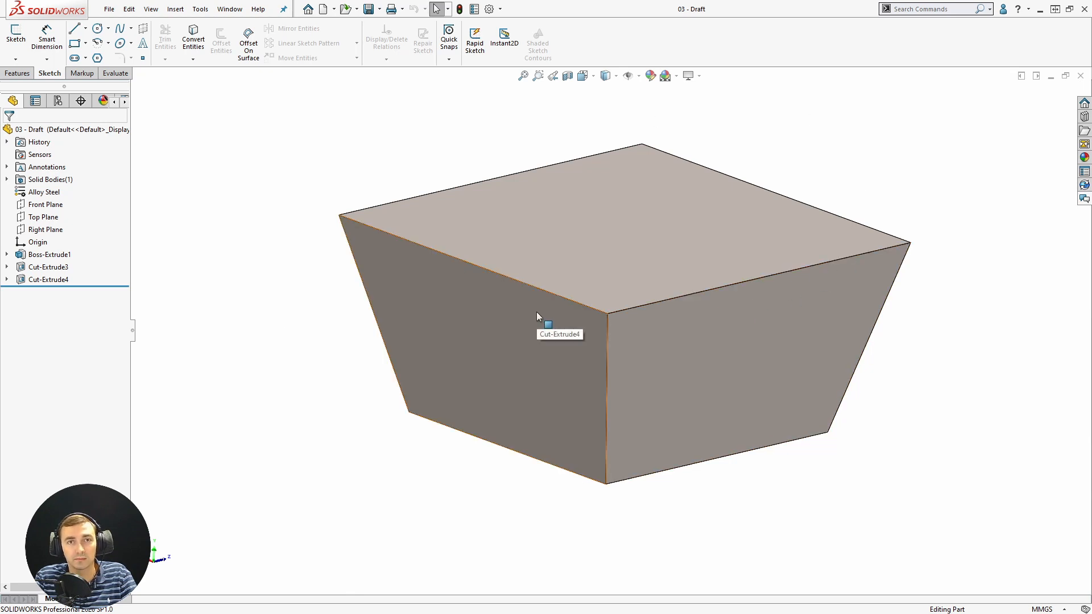